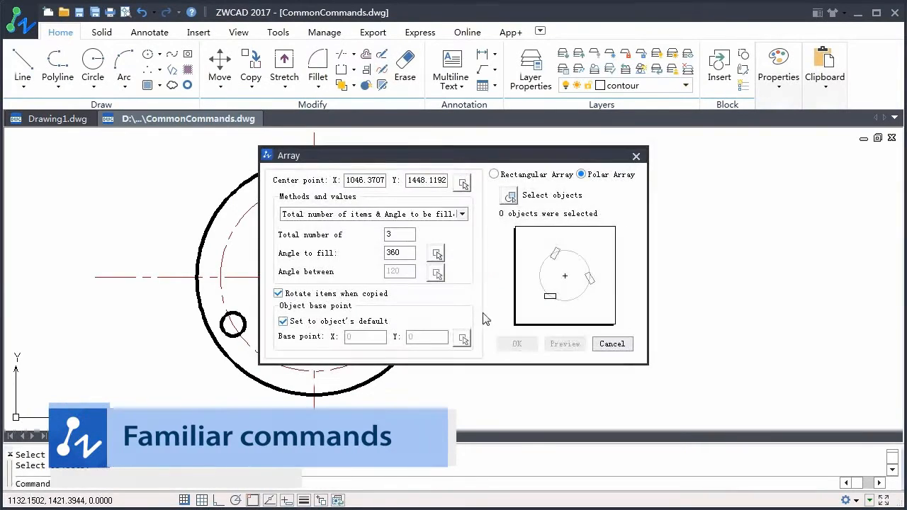
Render the Sofa drawing photorealistically with the chosen lighting preset, brick wall and wooden floor.
left_click(517, 345)
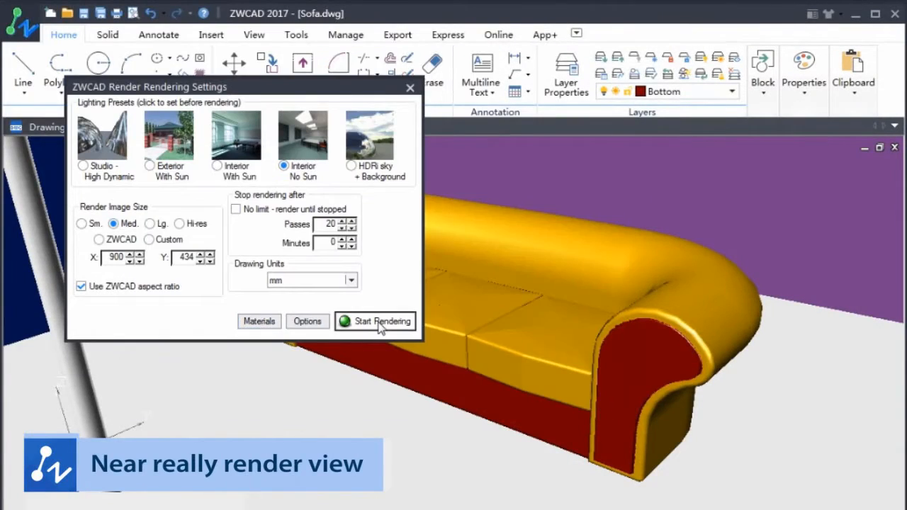
left_click(374, 320)
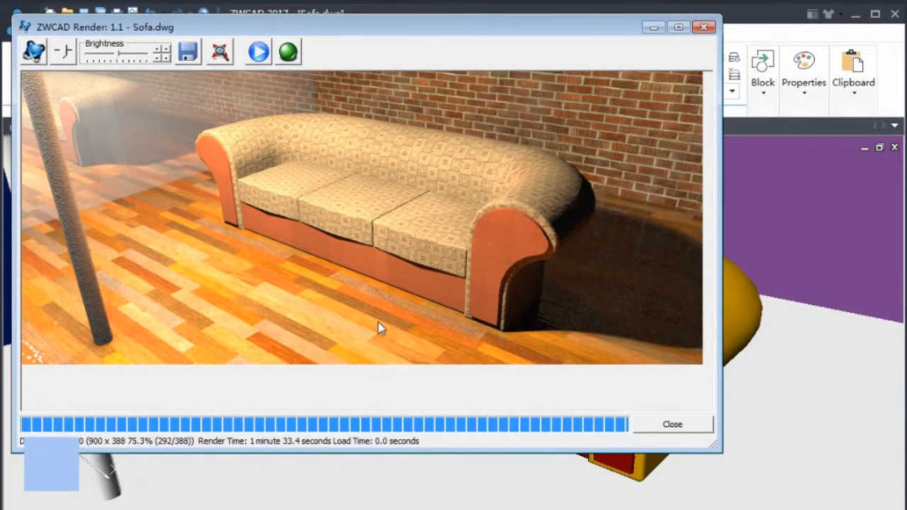